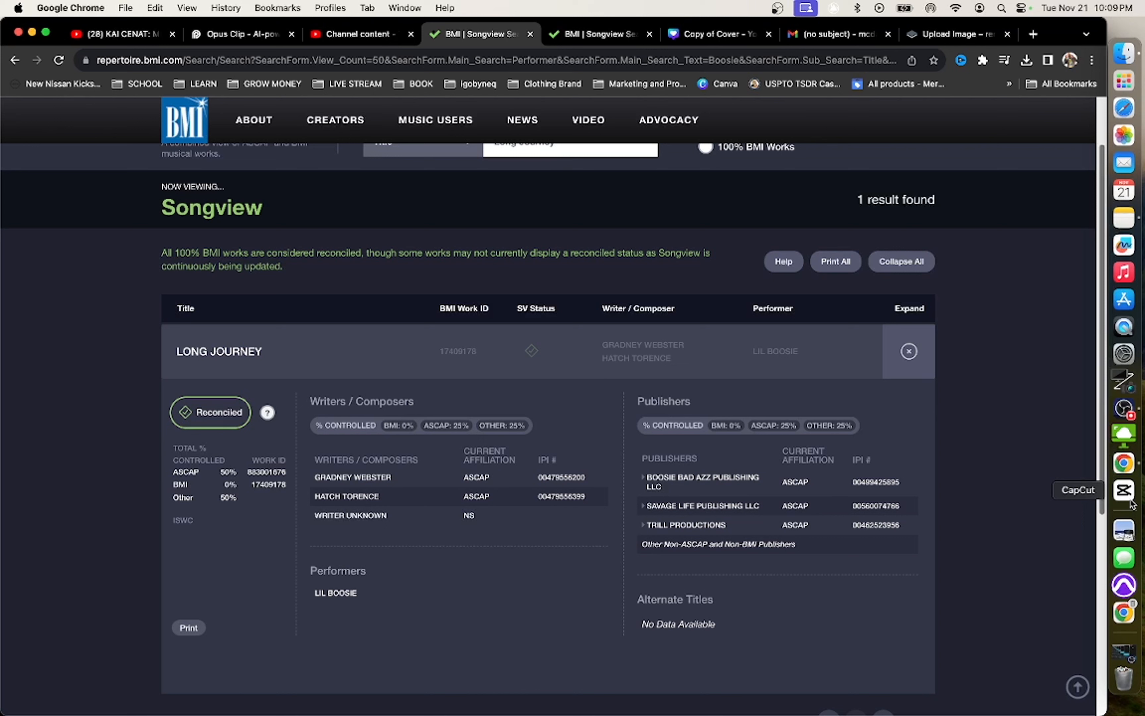
mouse_move(1071, 491)
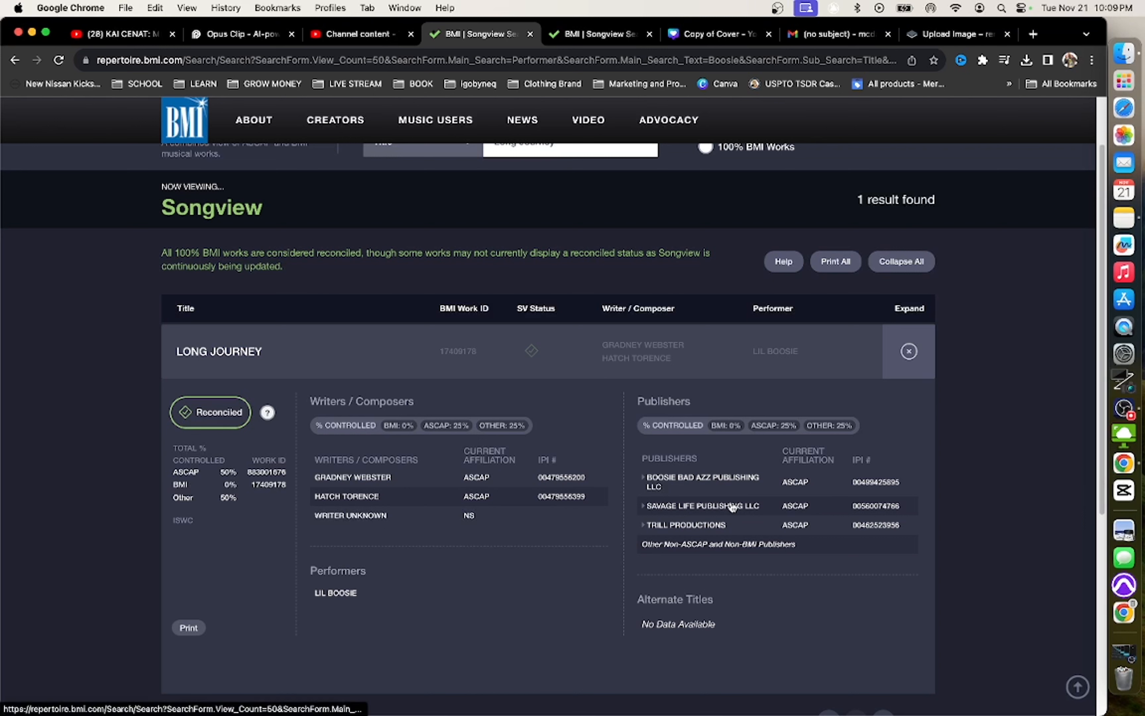
mouse_move(587, 500)
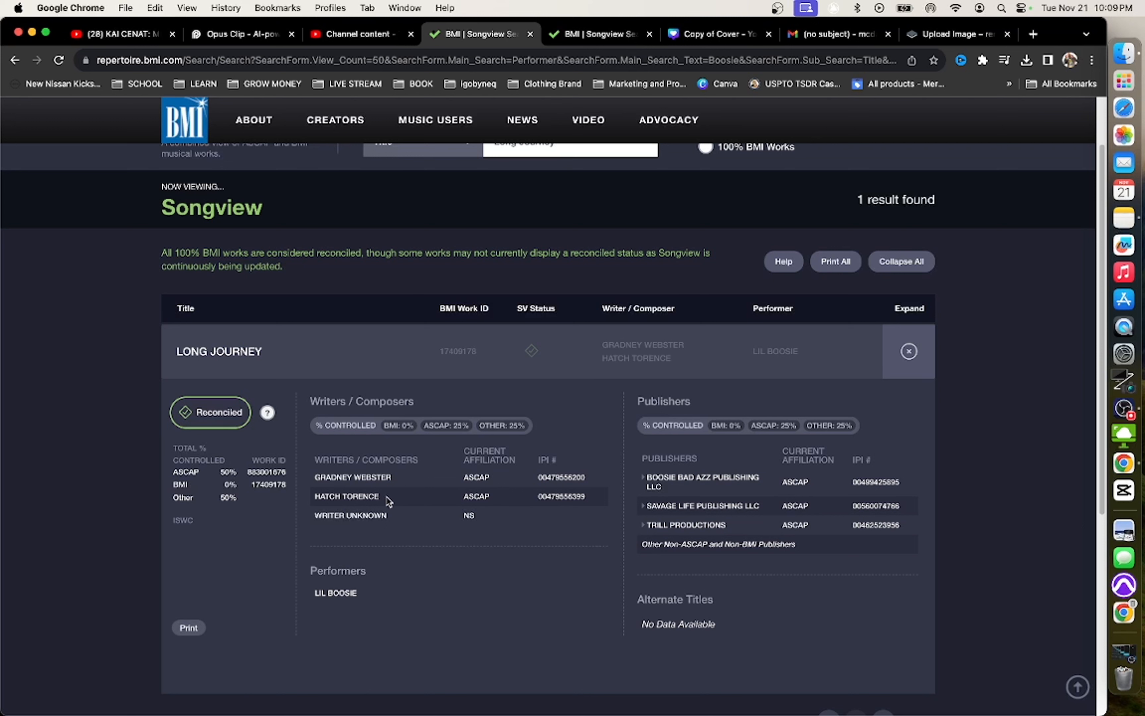
mouse_move(450, 502)
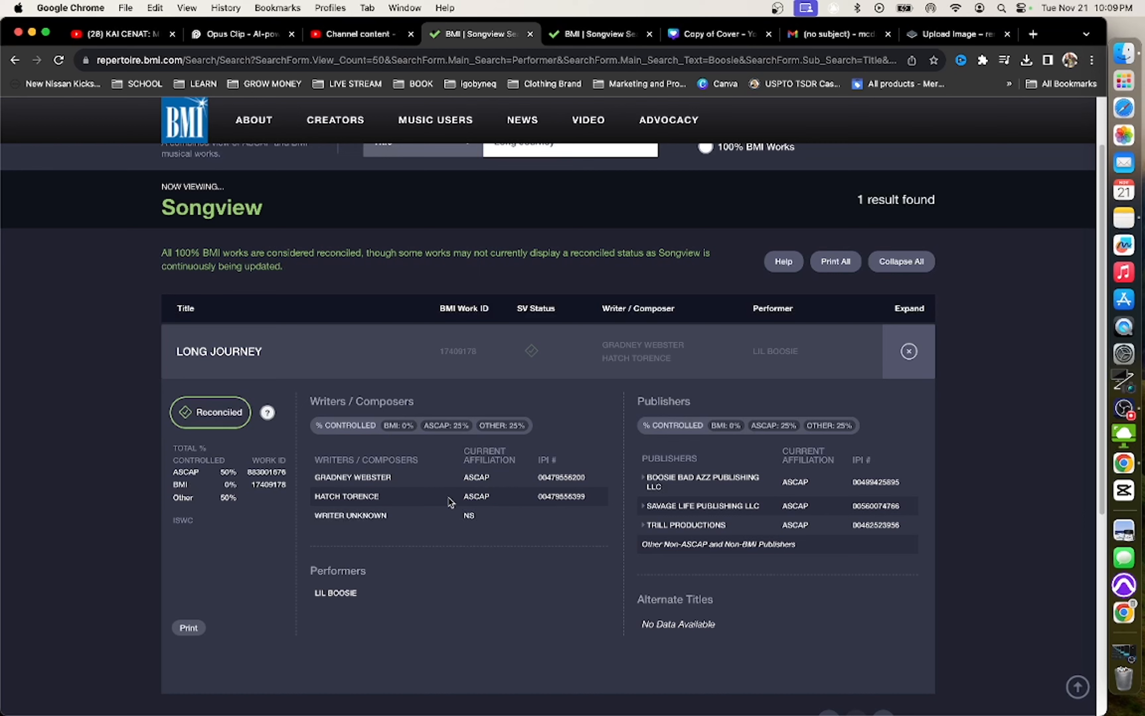
Review the Lil Boosie results, then return to the Rod Wave 'Long Journey' tab showing writer Voskoboynik Daniel Nathan and publisher DVOSK.
click(599, 34)
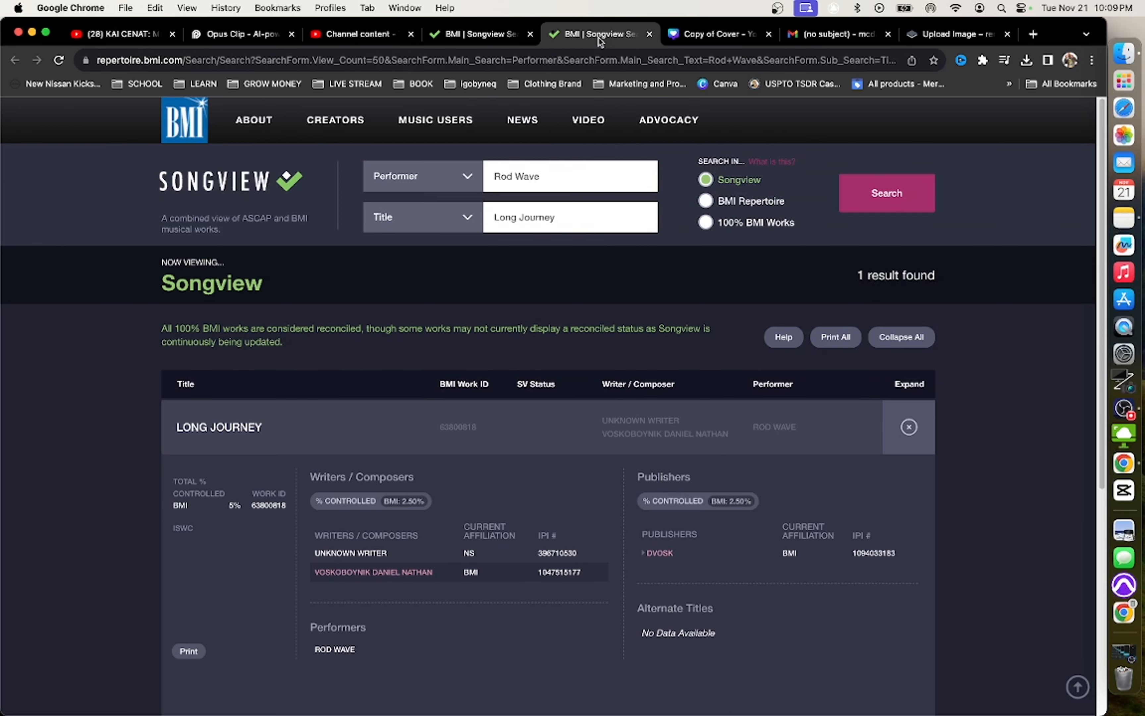
scroll(down, 3)
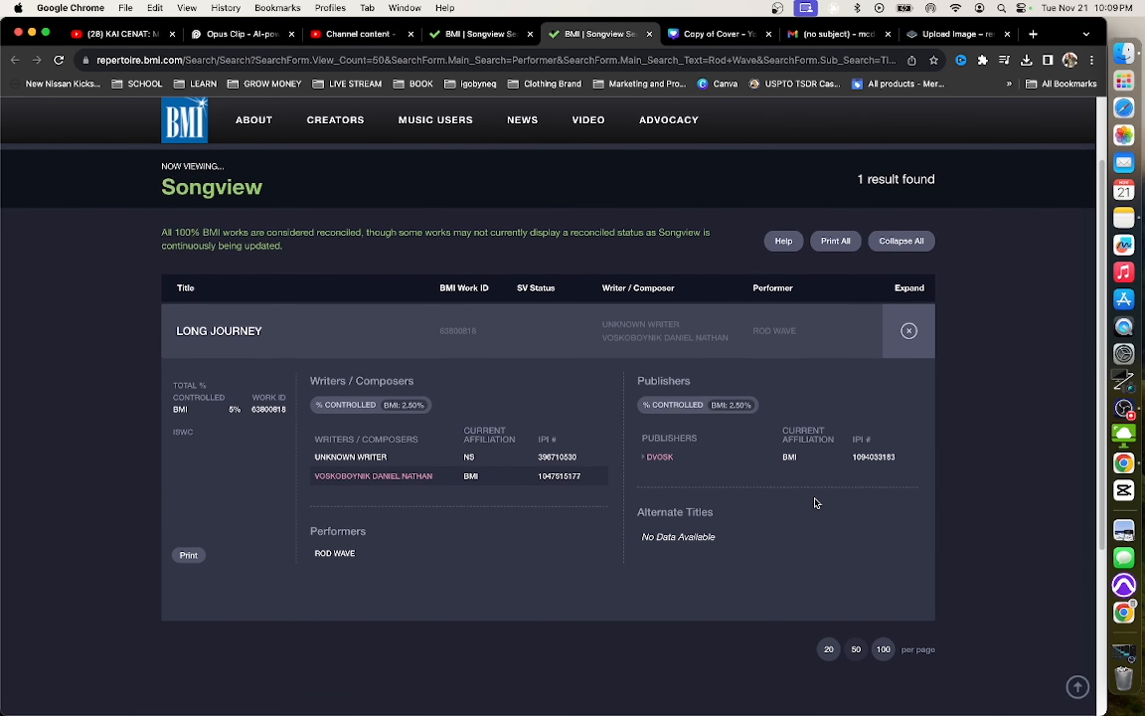
mouse_move(919, 549)
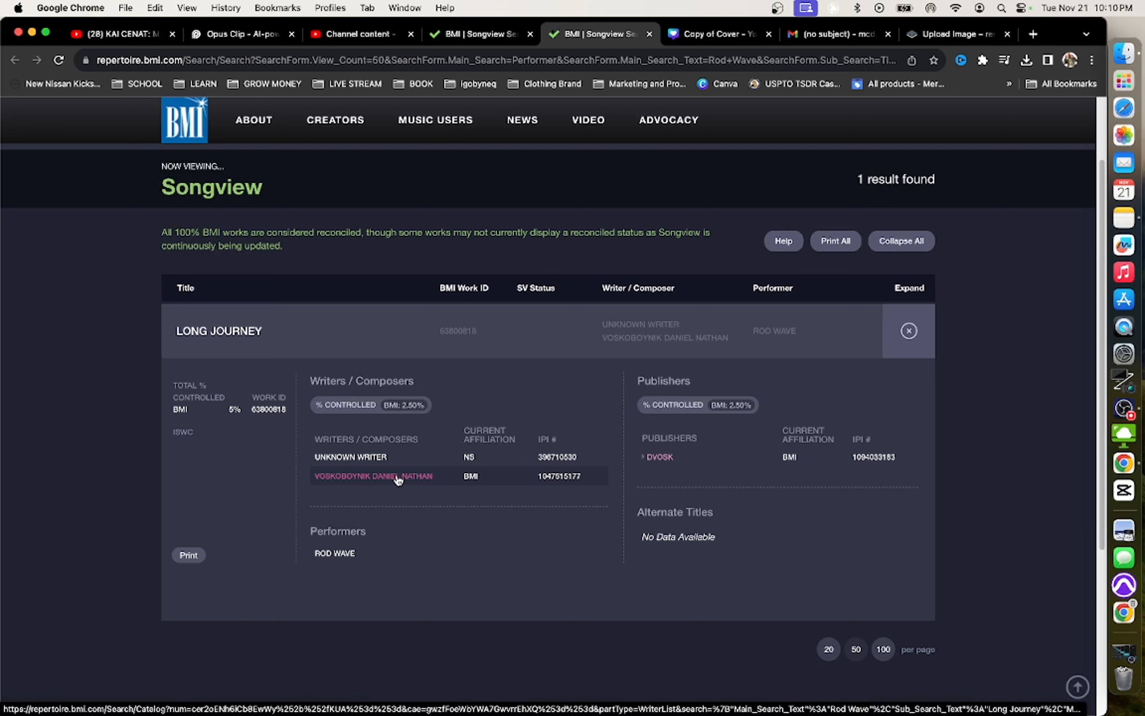
mouse_move(399, 486)
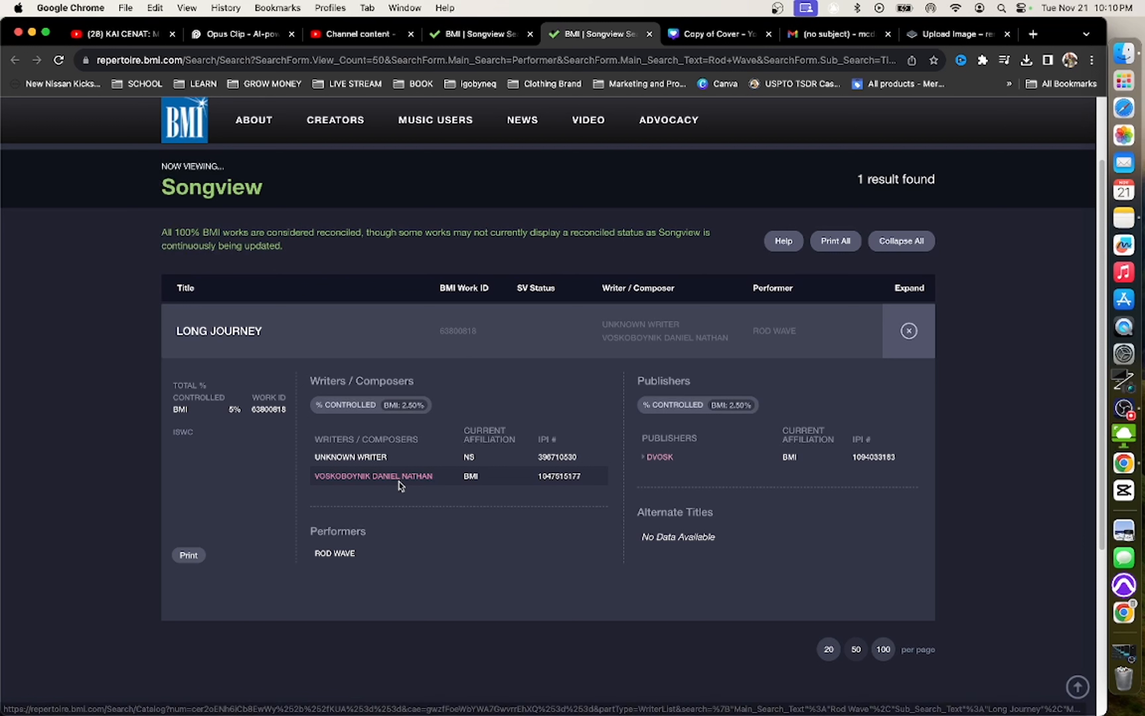
mouse_move(600, 507)
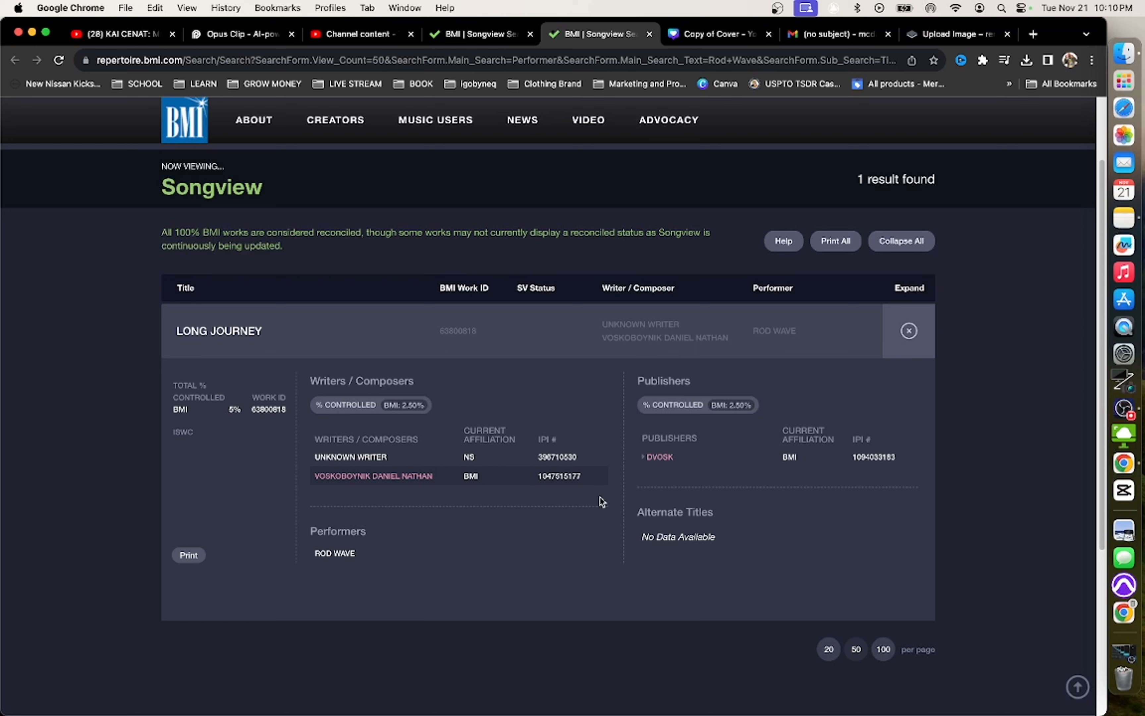
mouse_move(601, 482)
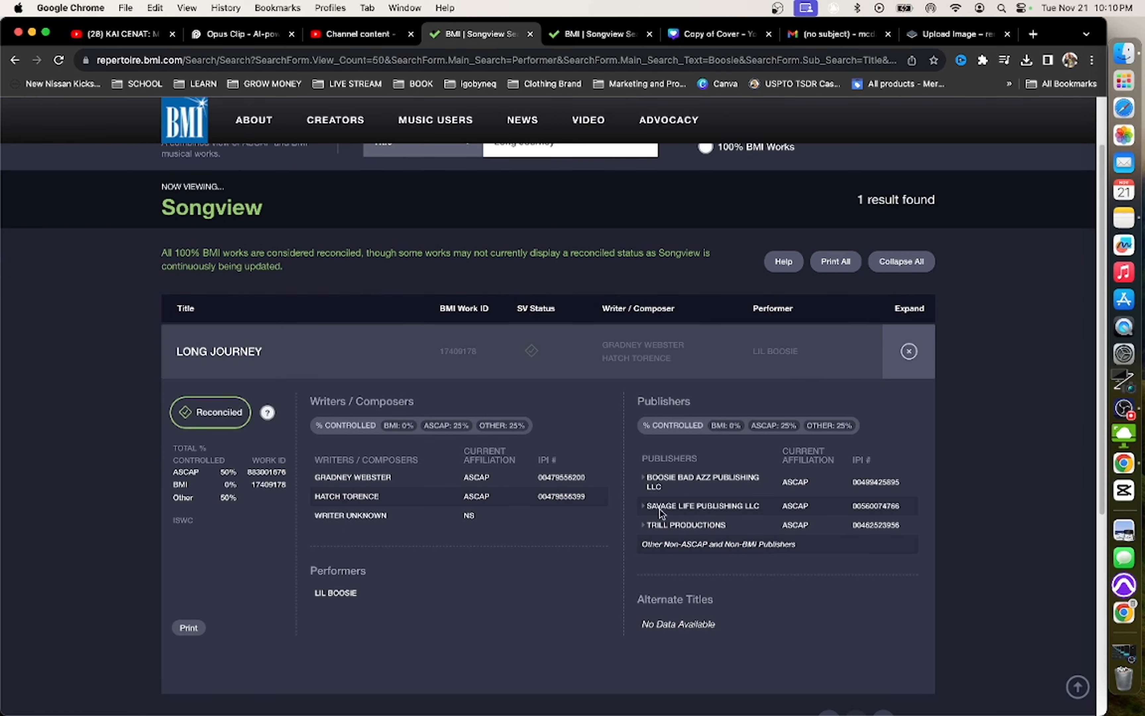
scroll(down, 3)
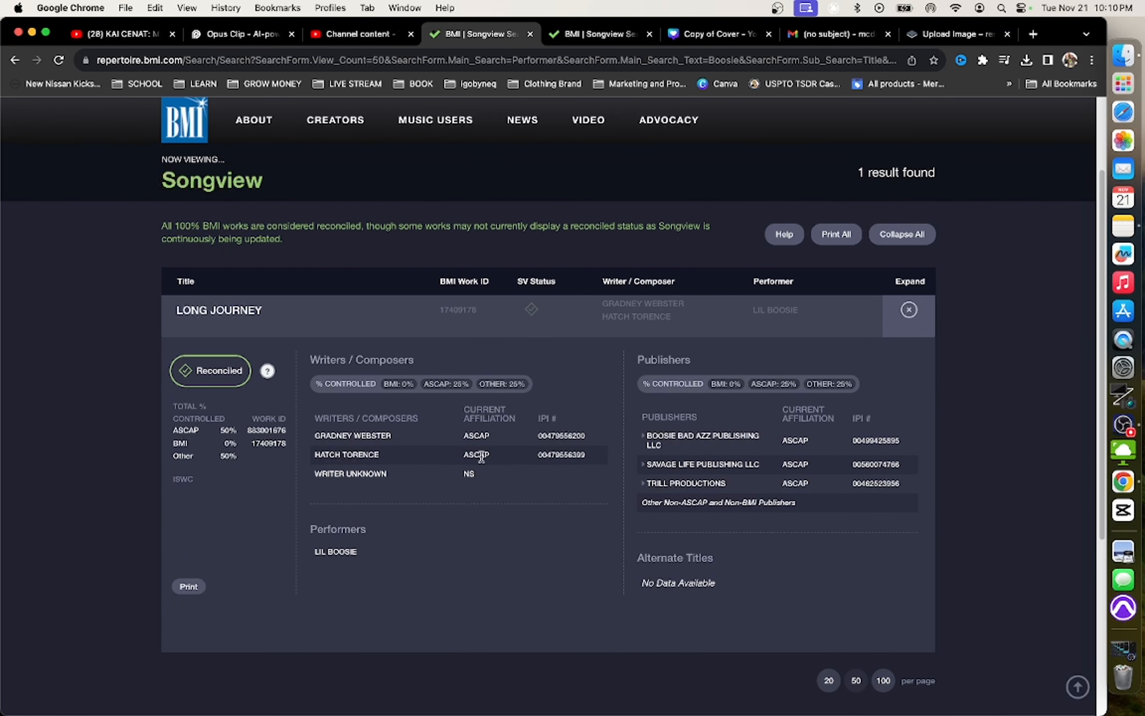
click(599, 34)
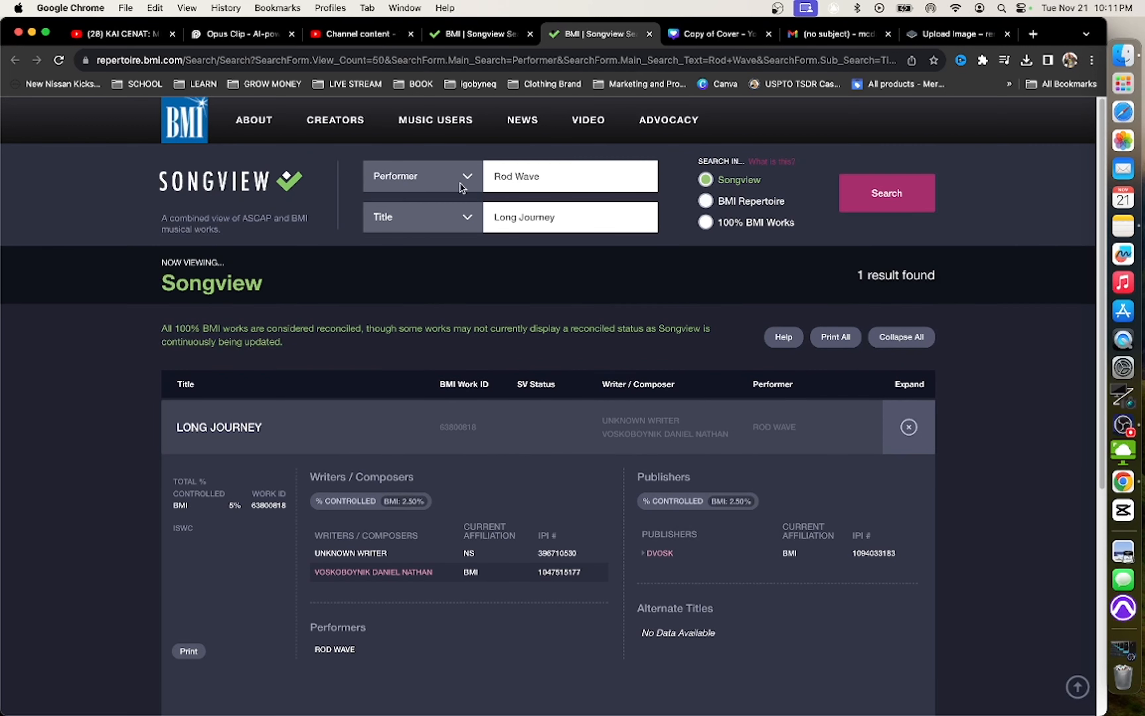
mouse_move(579, 211)
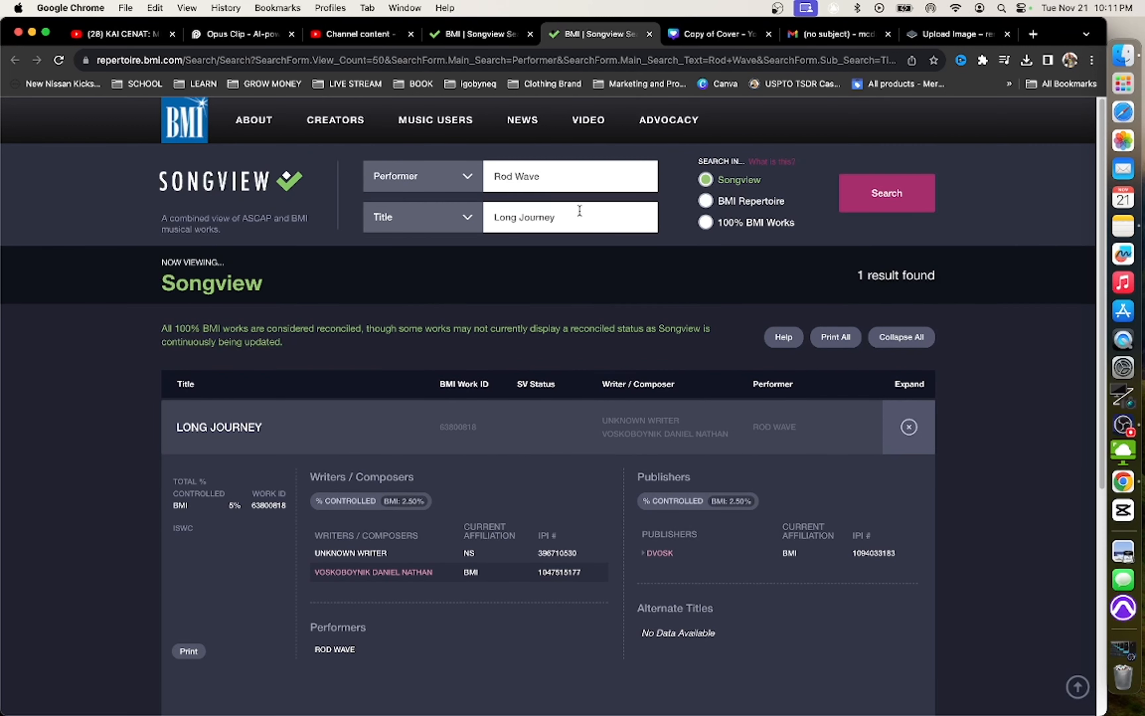